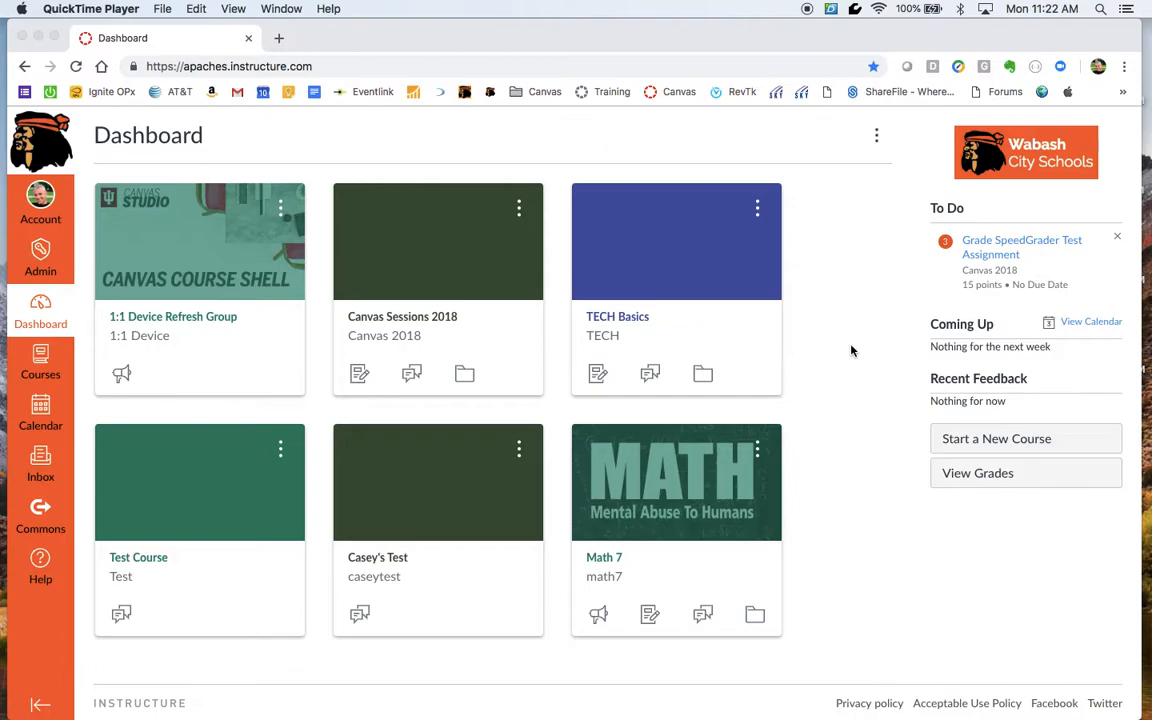
{"action": "mouse_move", "coordinate": [440, 320]}
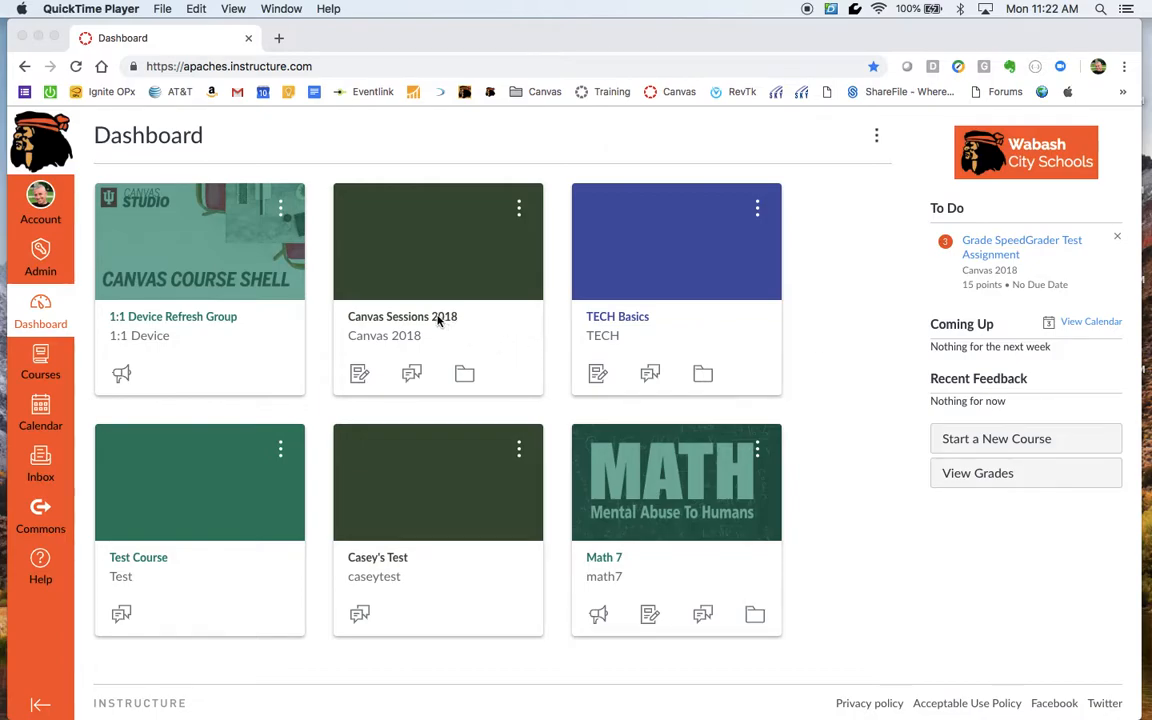
Enter the Canvas Sessions 2018 course from the Dashboard and view its Files list with the WCS image.
{"action": "left_click", "coordinate": [402, 316]}
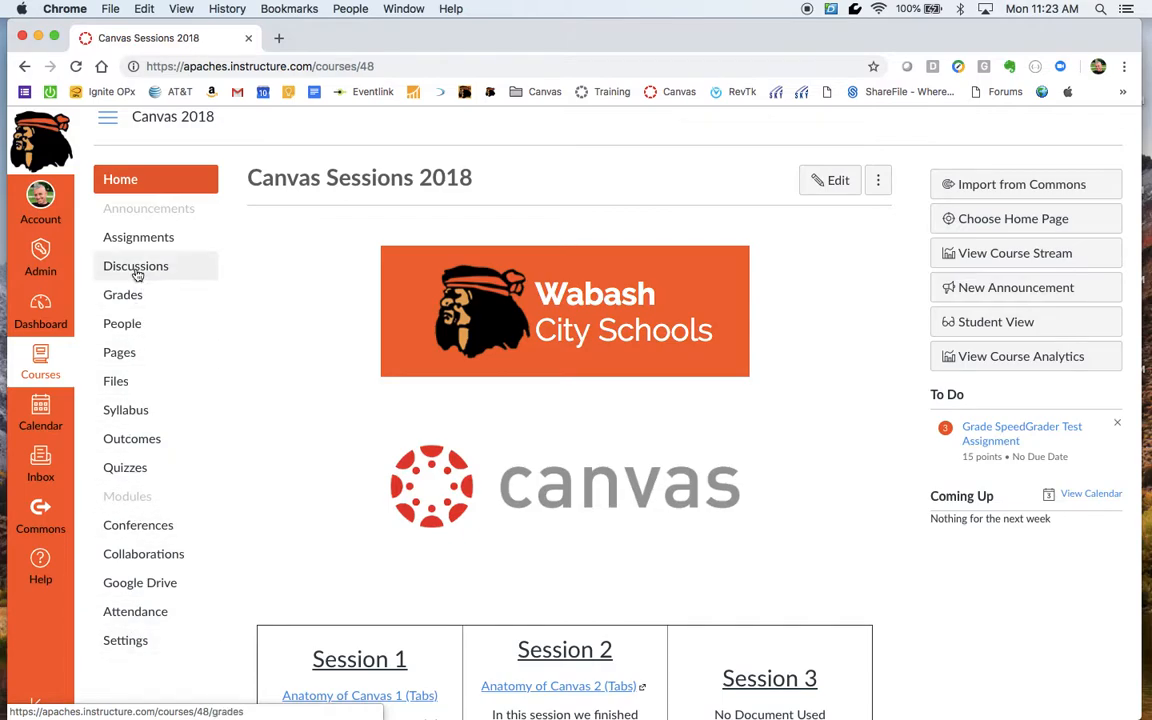
{"action": "mouse_move", "coordinate": [136, 382]}
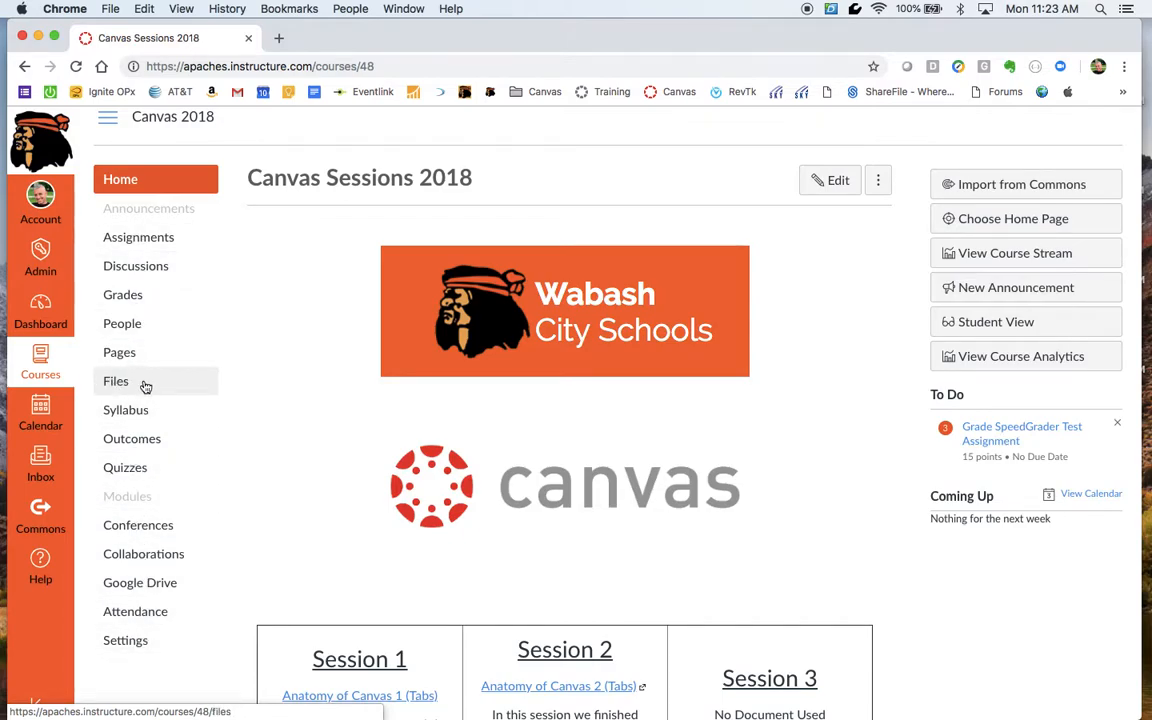
{"action": "mouse_move", "coordinate": [132, 386]}
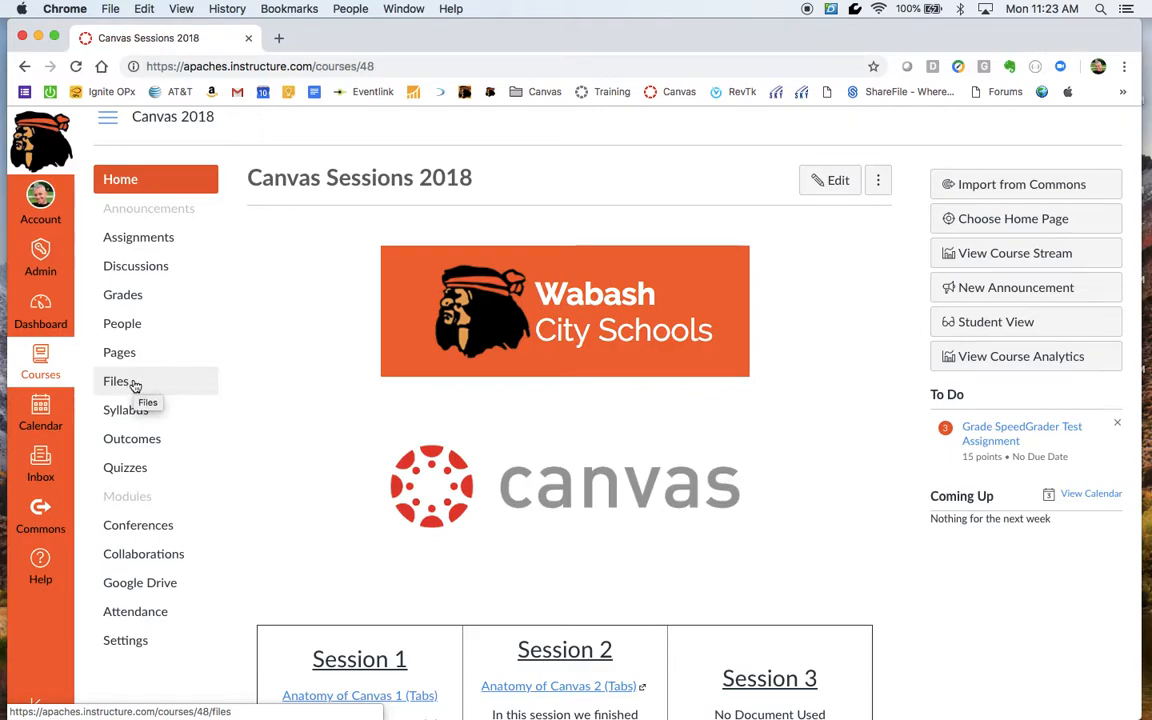
{"action": "left_click", "coordinate": [116, 380]}
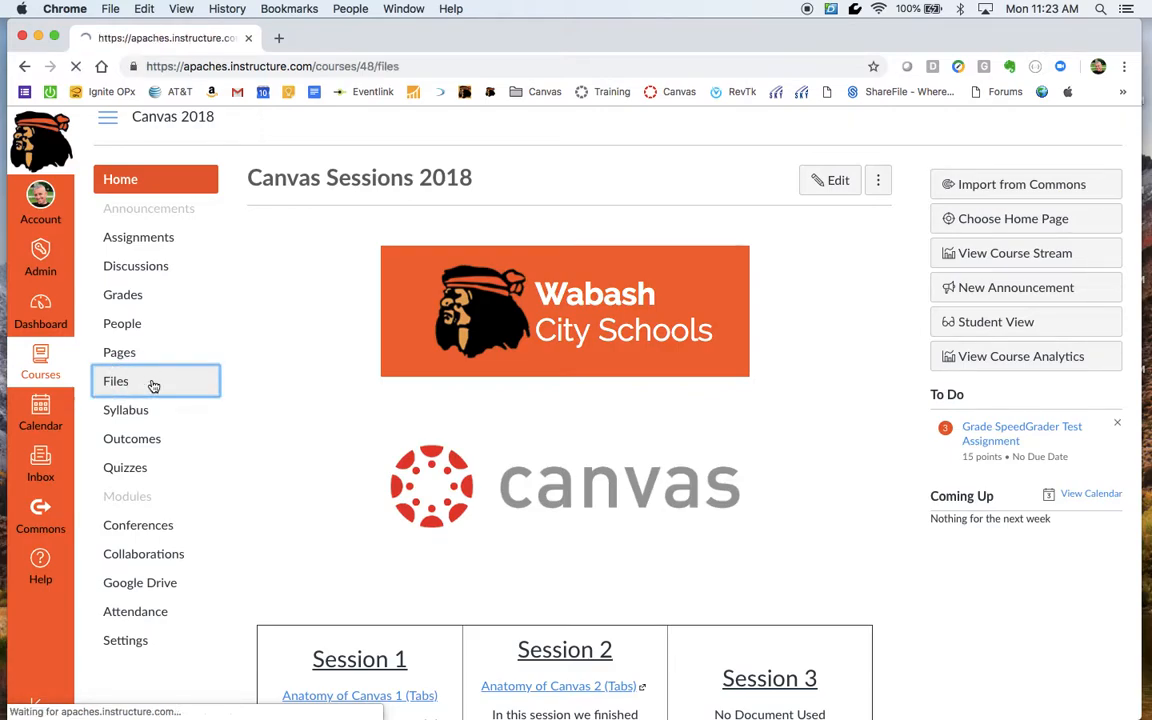
{"action": "left_click", "coordinate": [116, 380]}
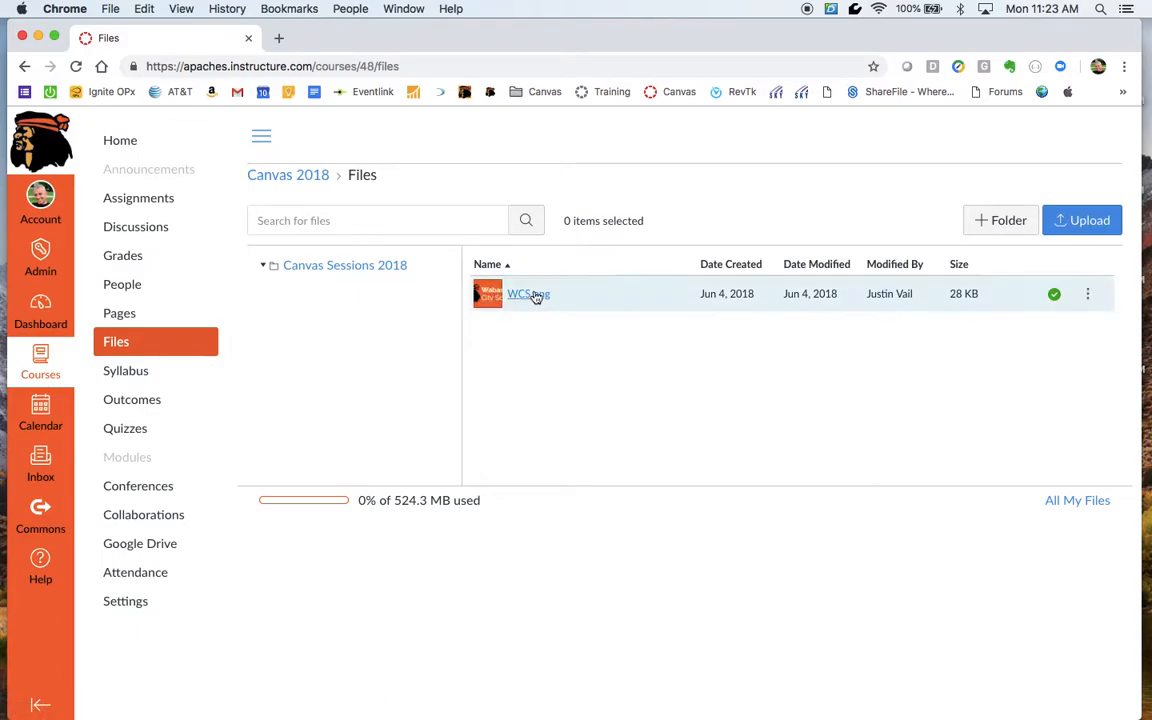
{"action": "mouse_move", "coordinate": [468, 384]}
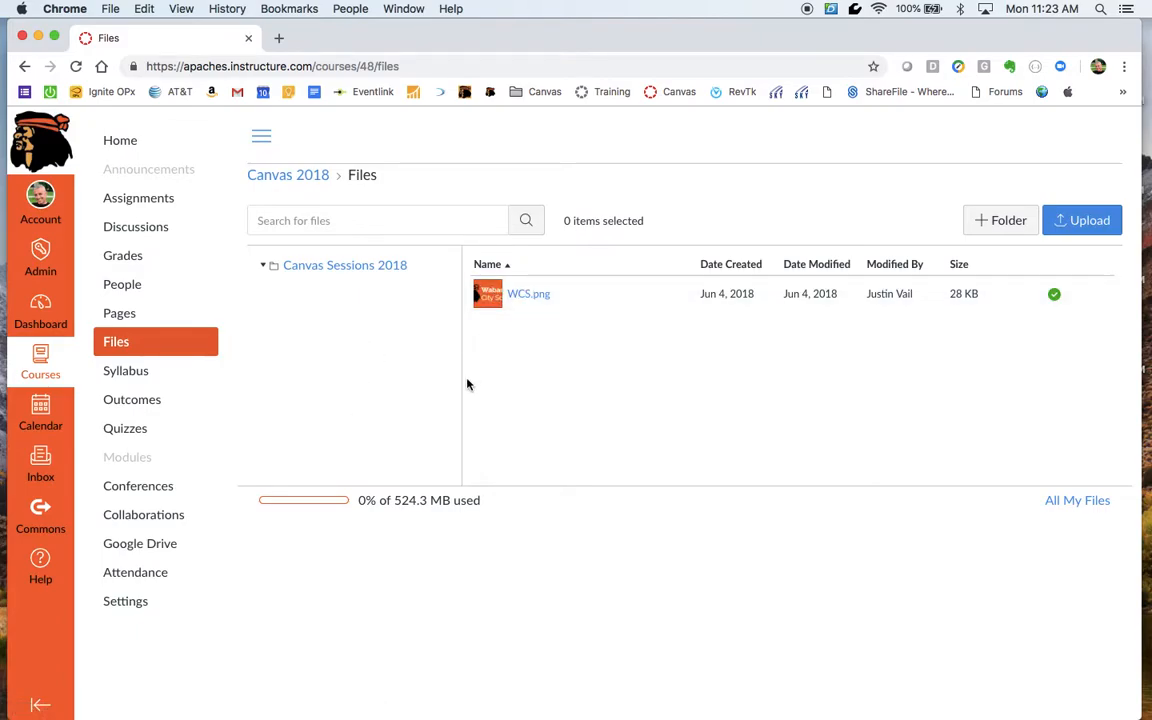
{"action": "mouse_move", "coordinate": [228, 272]}
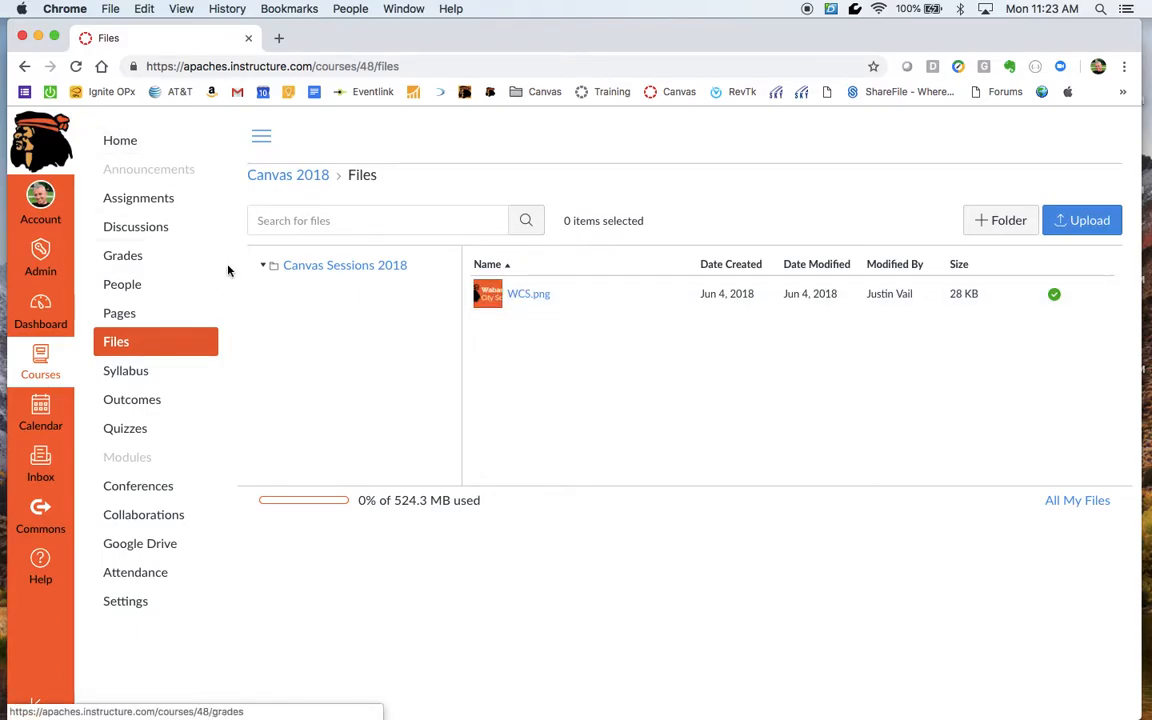
{"action": "mouse_move", "coordinate": [144, 248]}
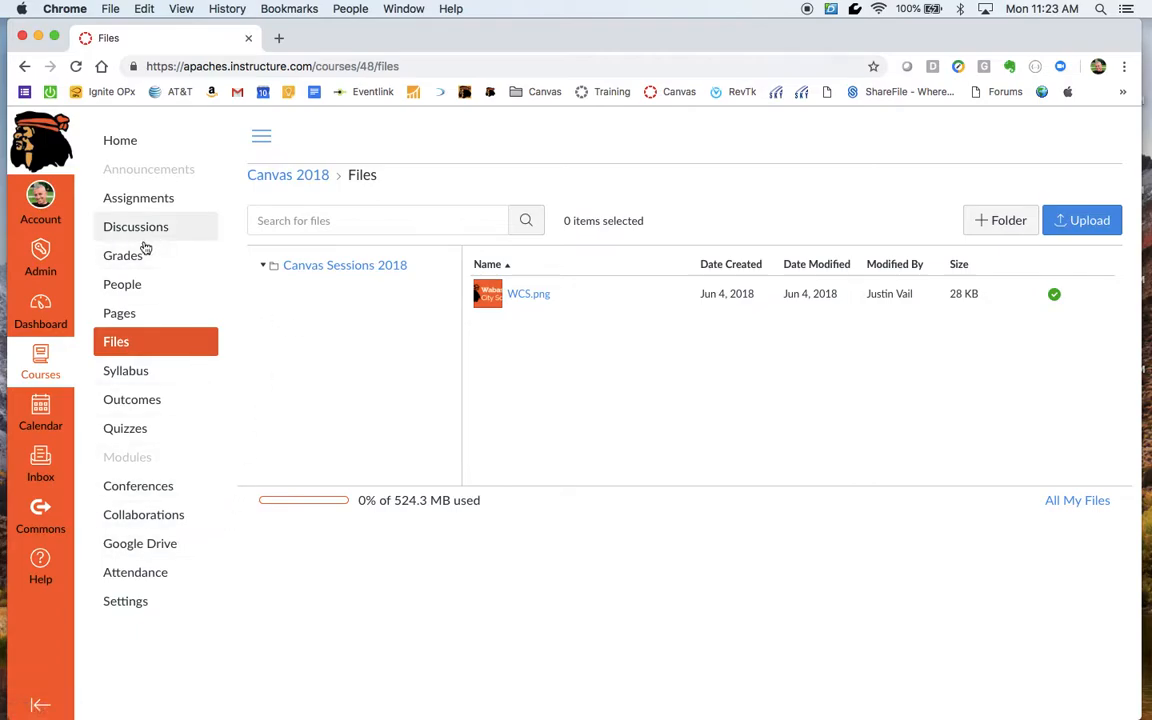
{"action": "mouse_move", "coordinate": [122, 448]}
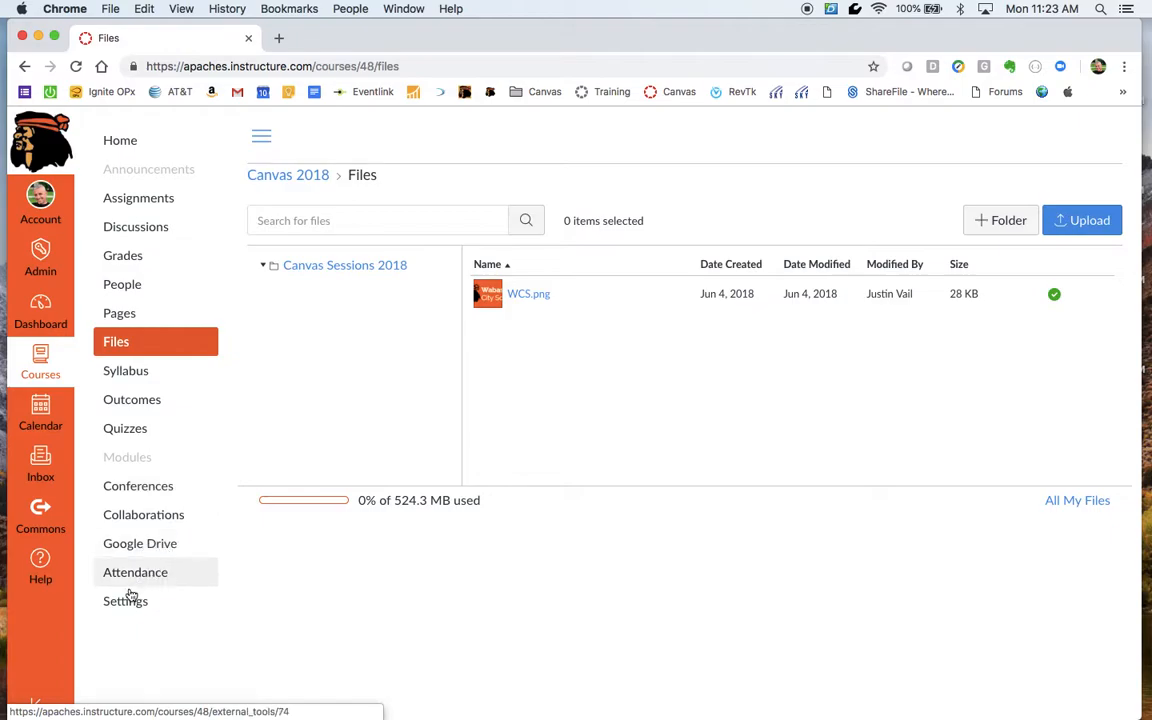
Reach the Navigation settings and move Grades and Files into the hidden-from-students area beside Analytics BETA.
{"action": "left_click", "coordinate": [124, 600]}
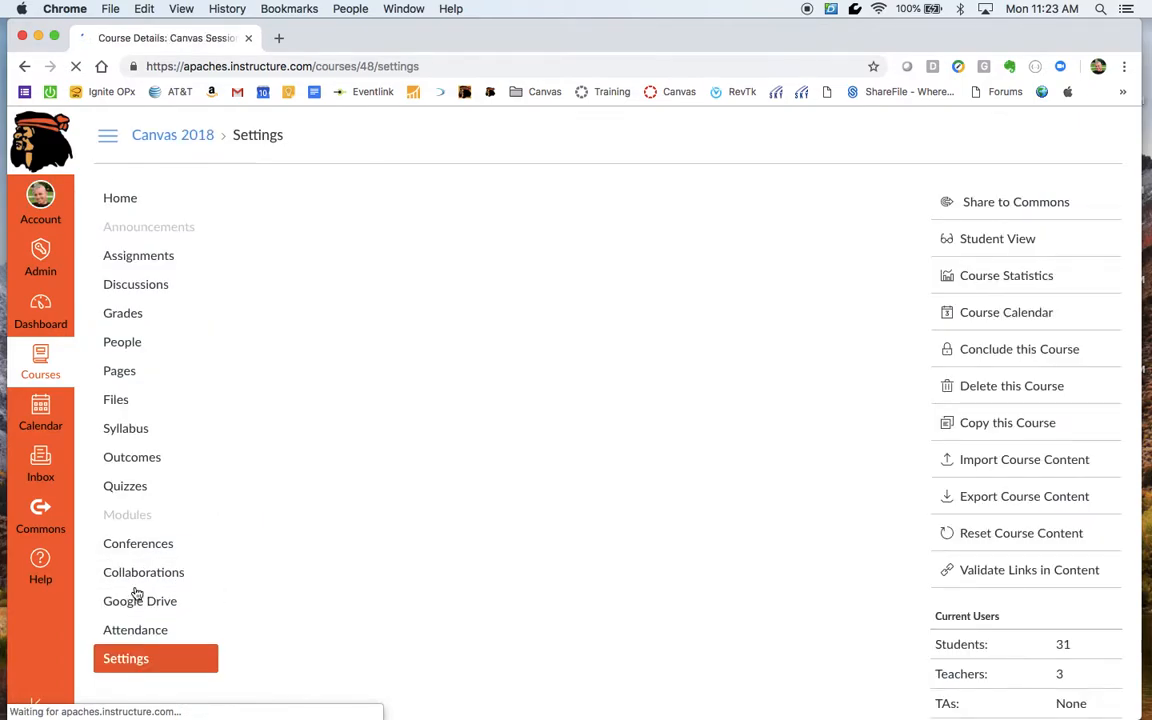
{"action": "left_click", "coordinate": [452, 198]}
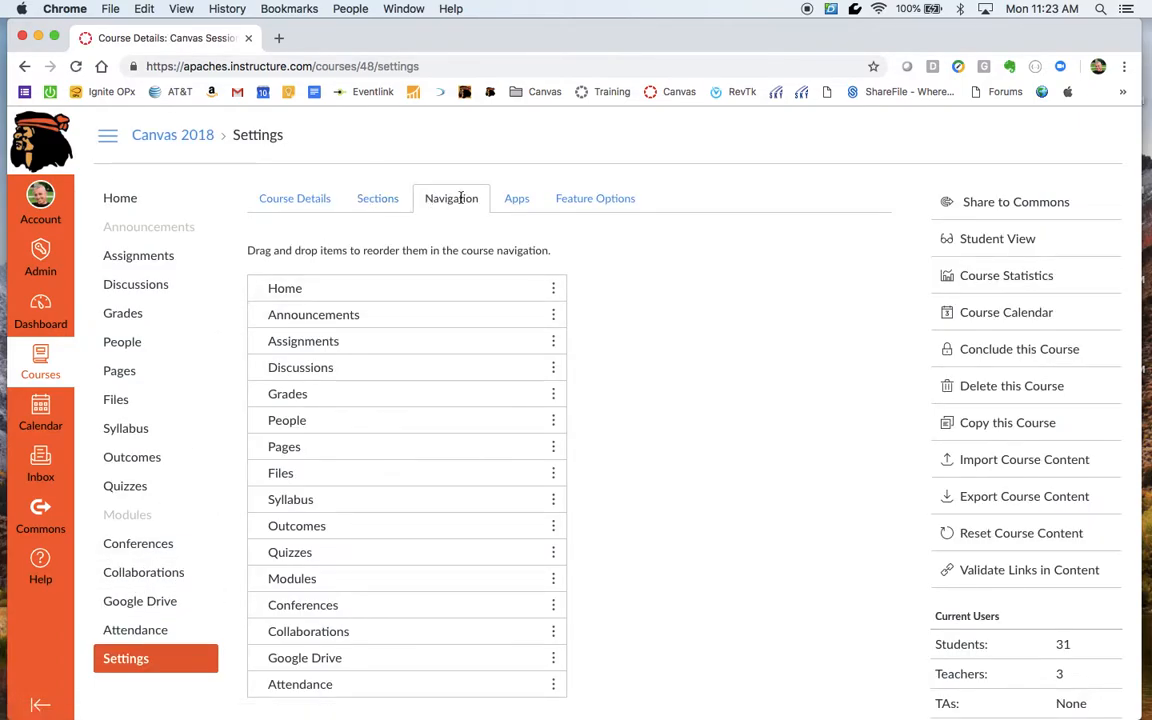
{"action": "left_click", "coordinate": [294, 198]}
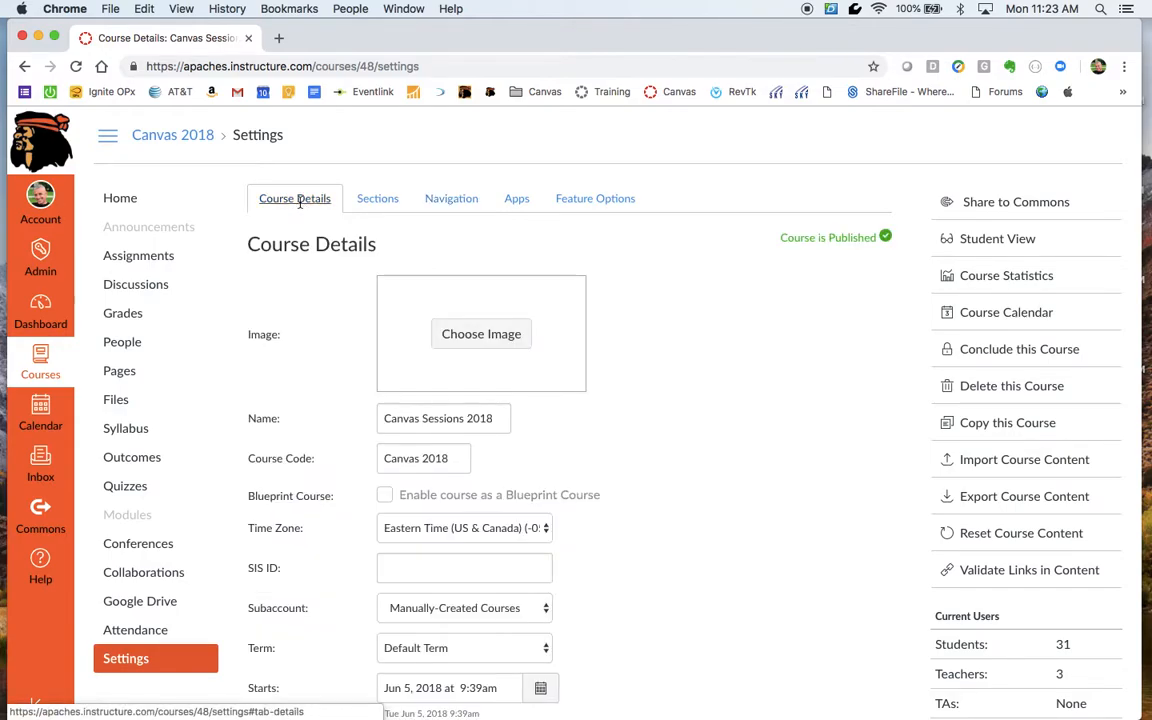
{"action": "left_click", "coordinate": [452, 198]}
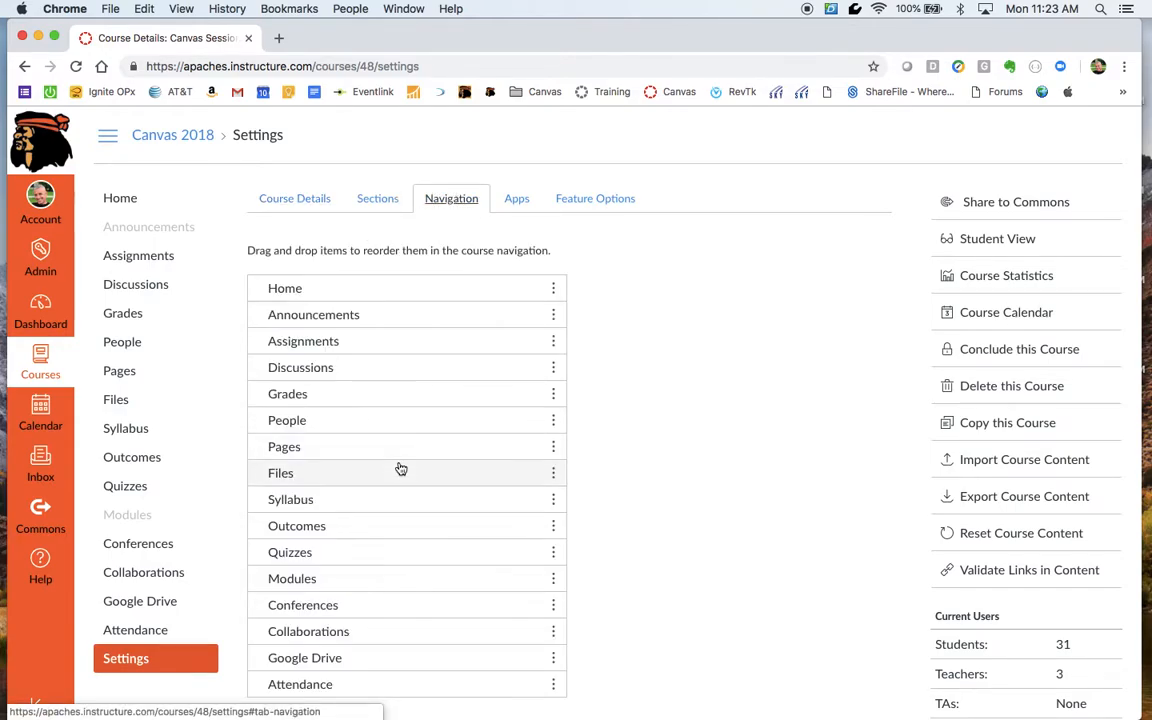
{"action": "scroll", "scroll_direction": "down", "scroll_amount": 3}
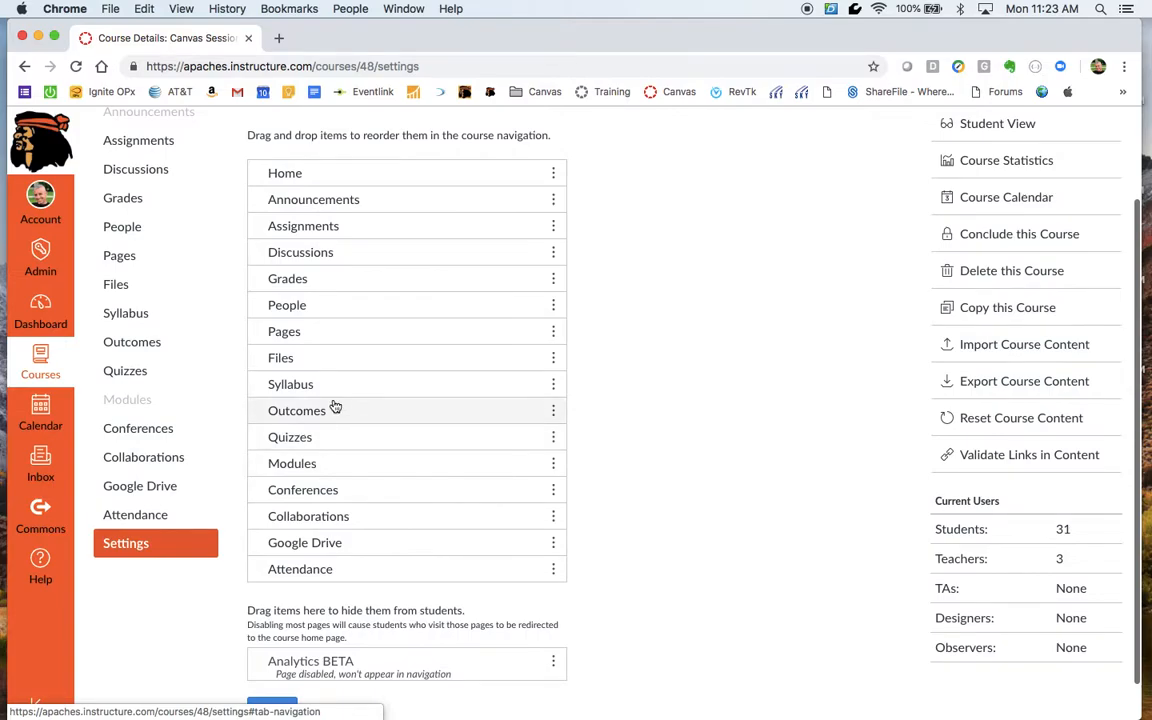
{"action": "scroll", "scroll_direction": "down", "scroll_amount": 3}
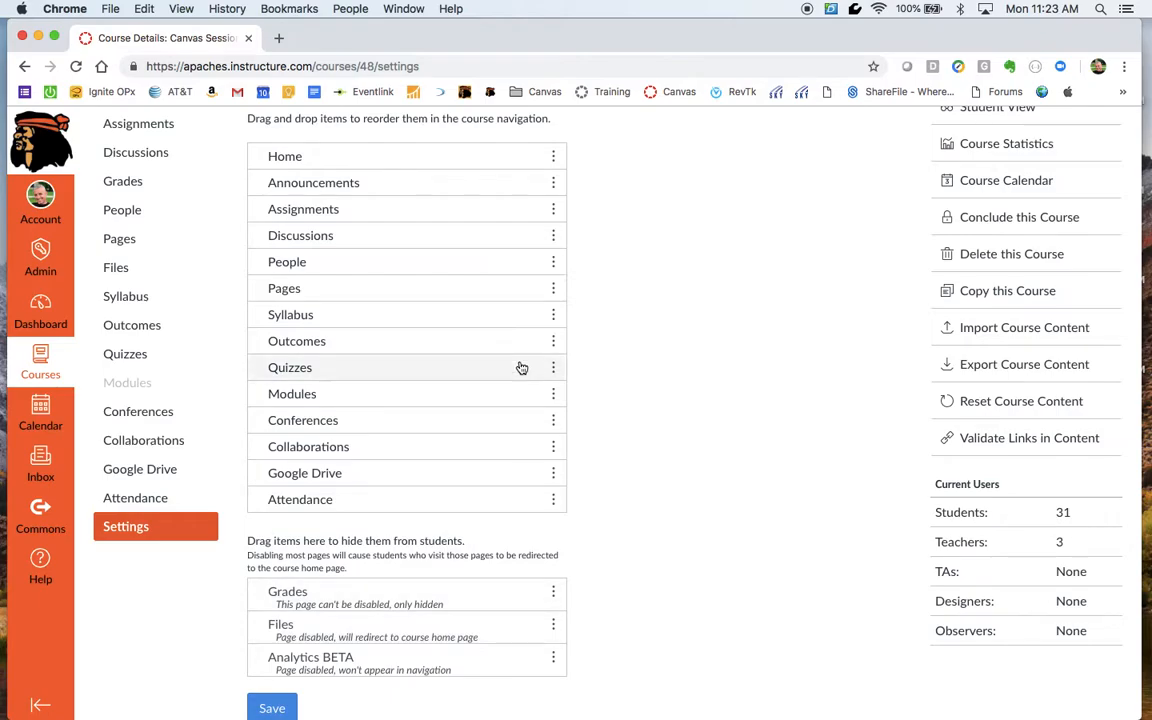
{"action": "mouse_move", "coordinate": [392, 506]}
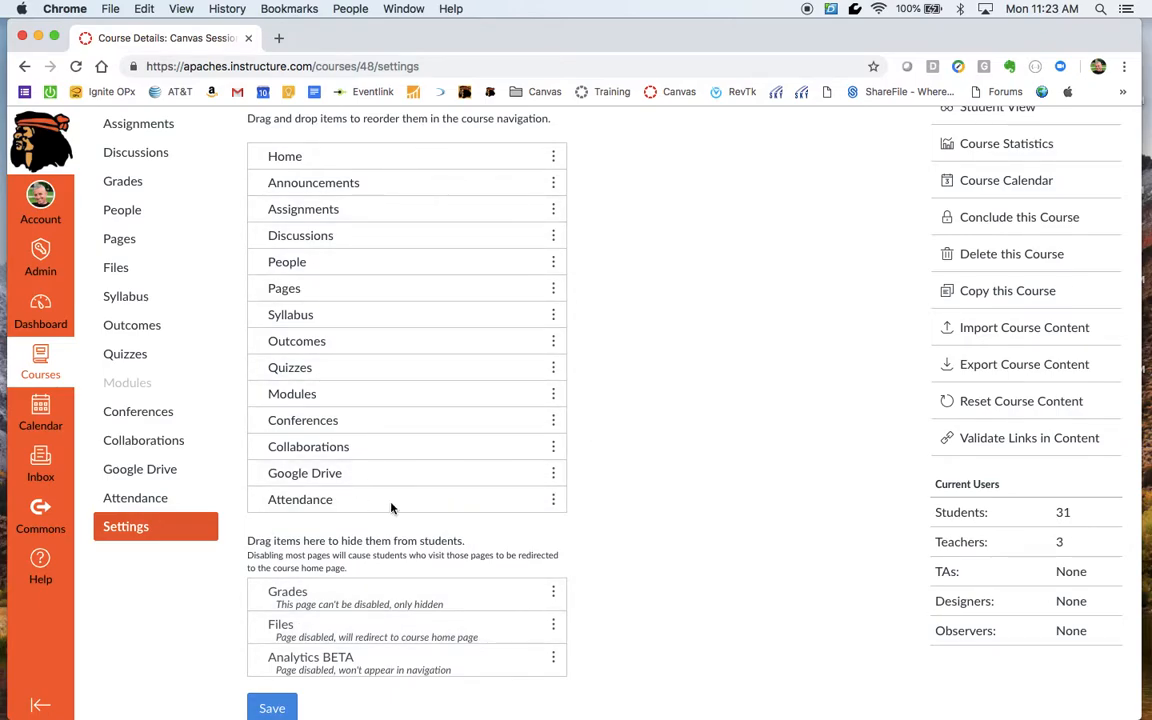
{"action": "mouse_move", "coordinate": [388, 368]}
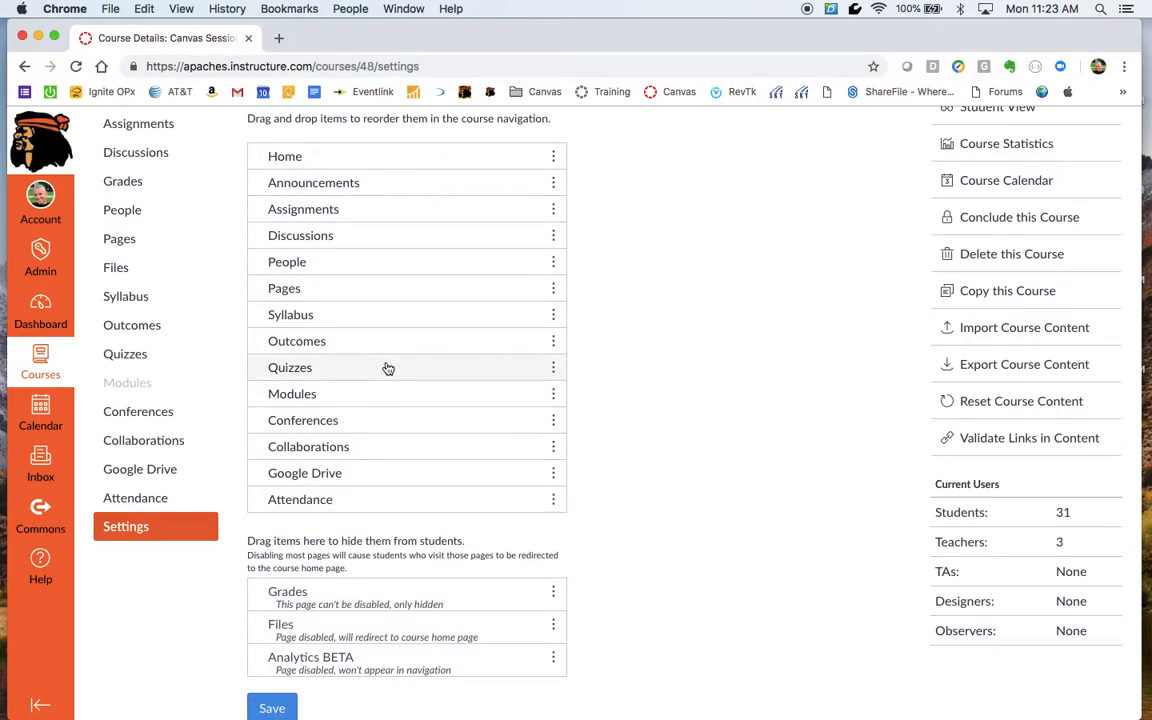
{"action": "mouse_move", "coordinate": [348, 368]}
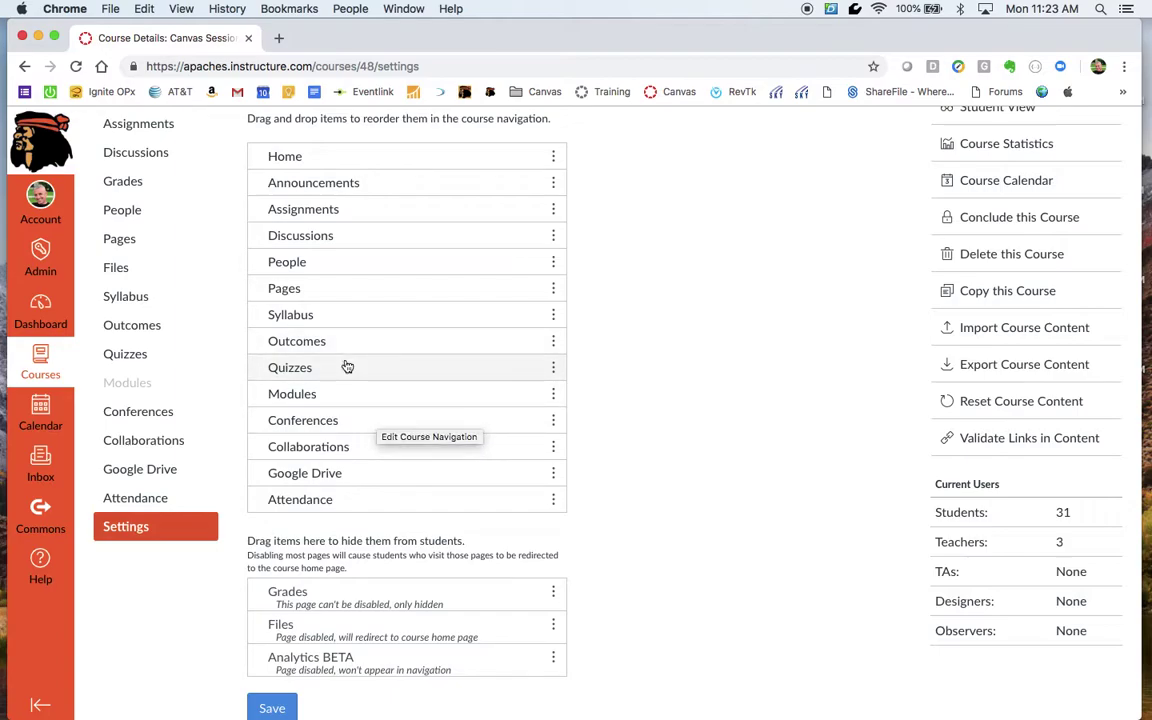
{"action": "mouse_move", "coordinate": [548, 324]}
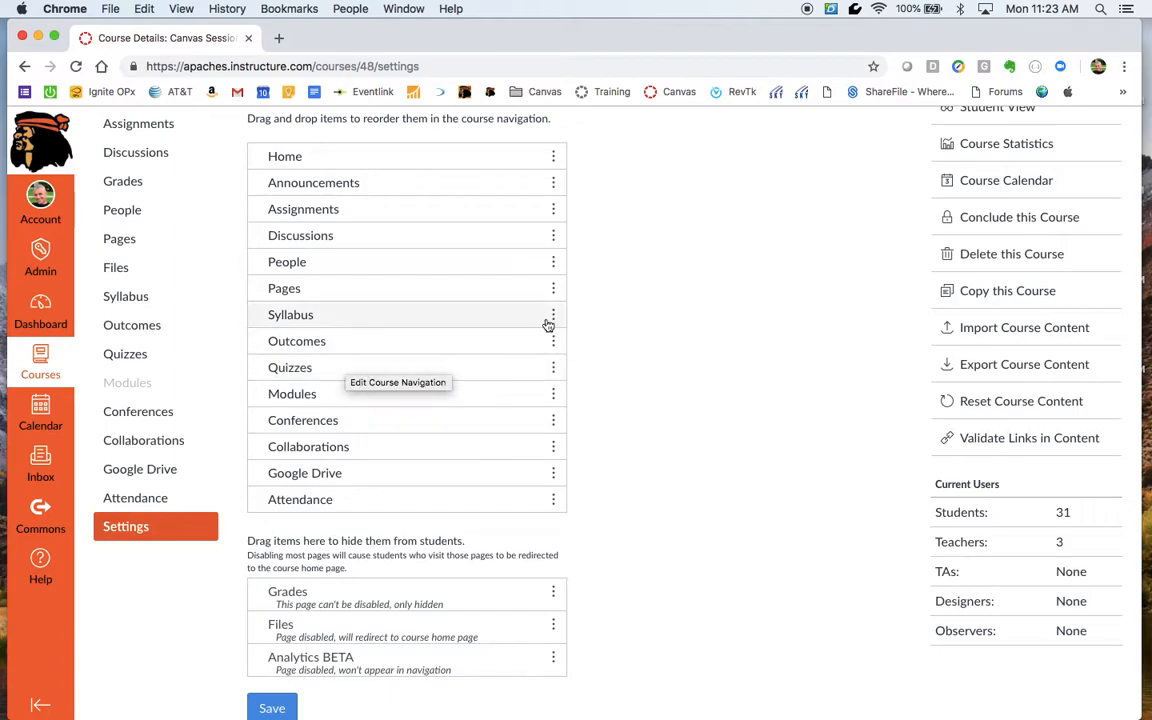
{"action": "mouse_move", "coordinate": [642, 248]}
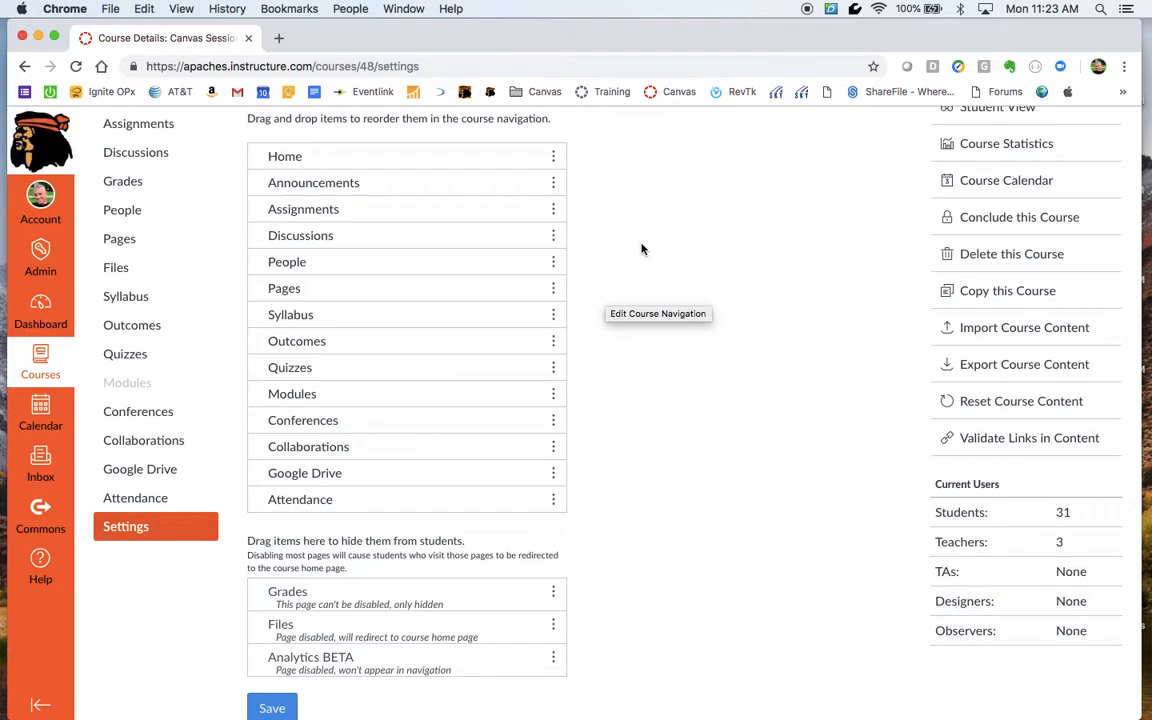
{"action": "mouse_move", "coordinate": [606, 236]}
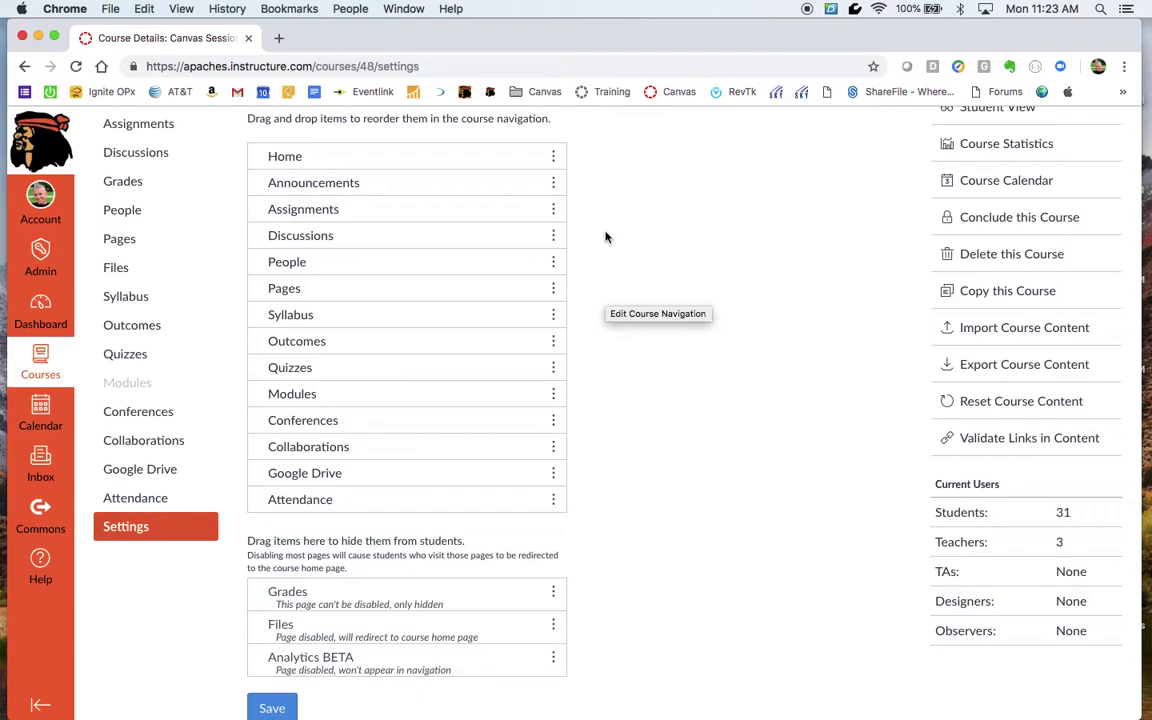
{"action": "mouse_move", "coordinate": [412, 190]}
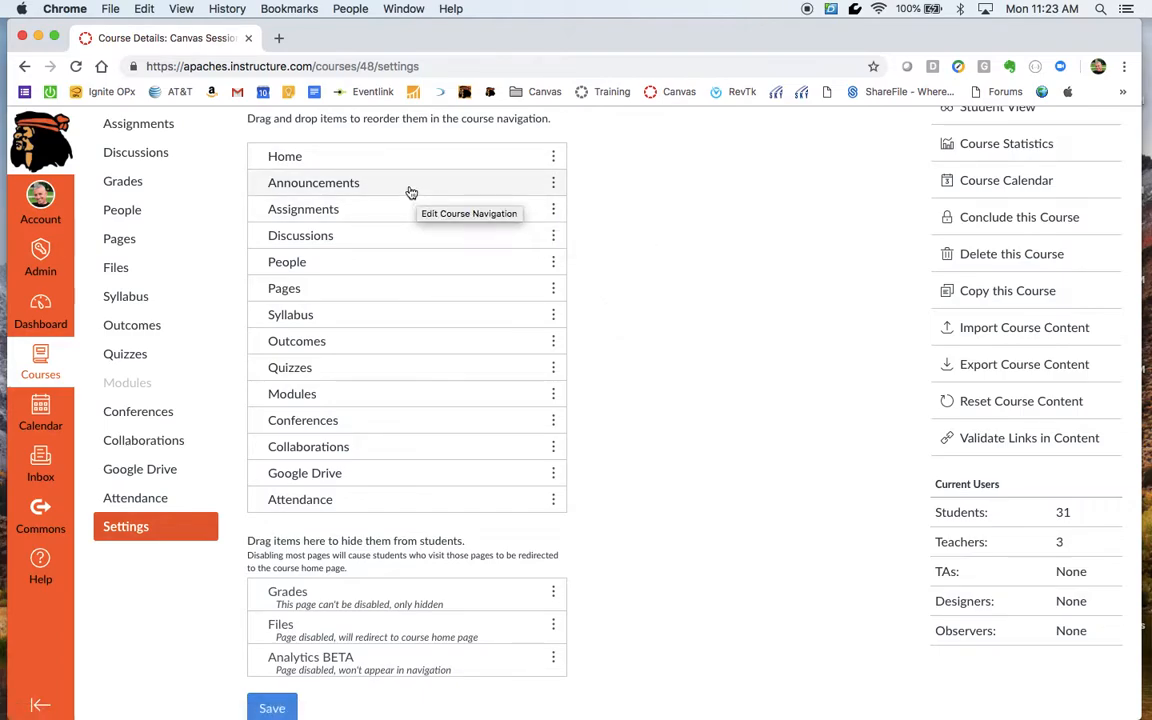
{"action": "mouse_move", "coordinate": [336, 288]}
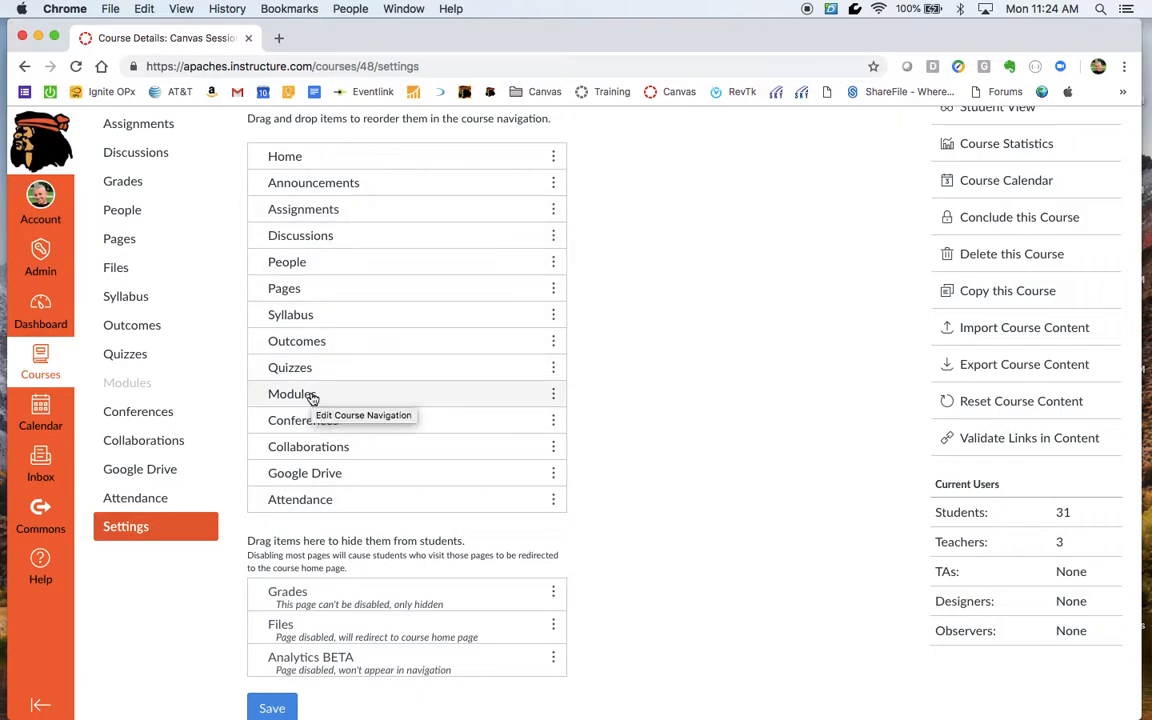
{"action": "mouse_move", "coordinate": [480, 272]}
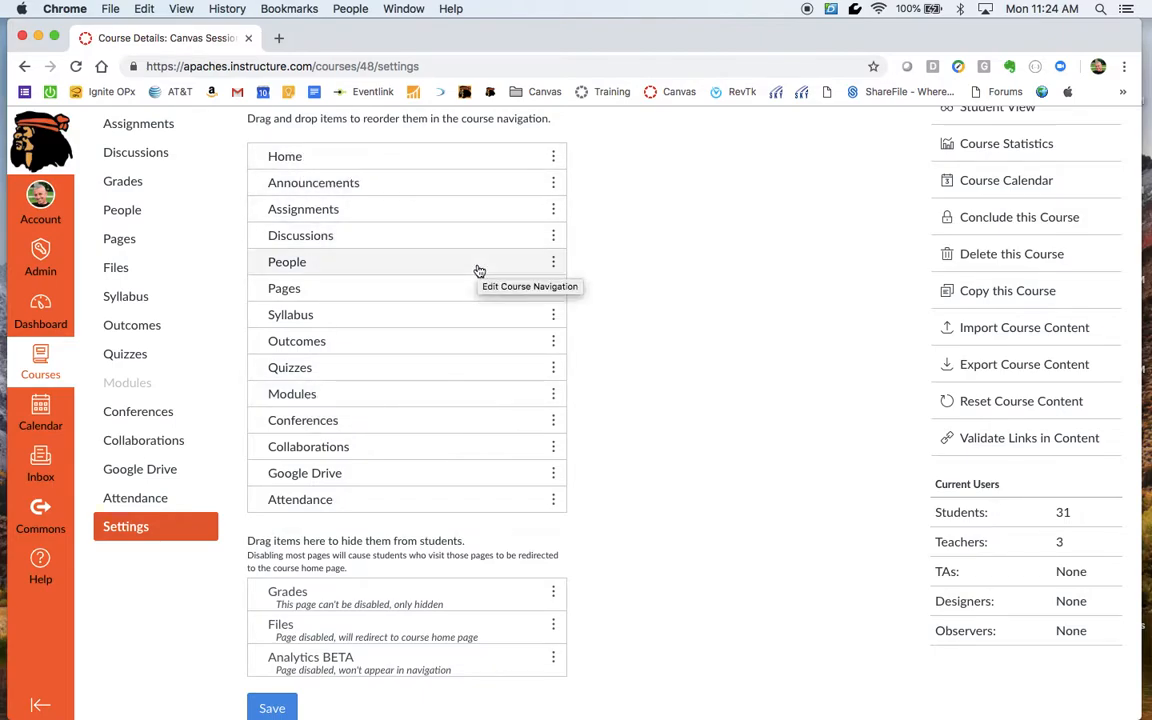
{"action": "mouse_move", "coordinate": [584, 348]}
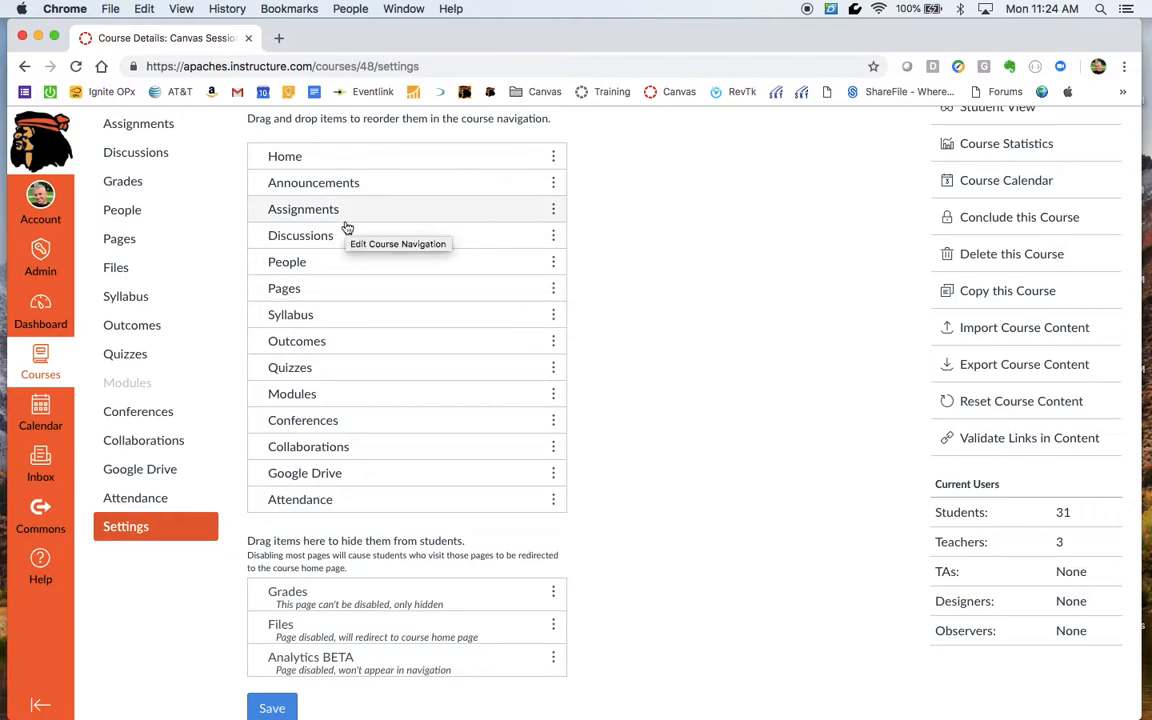
Save the navigation changes and return to the course home page without Grades and Files.
{"action": "left_click", "coordinate": [268, 708]}
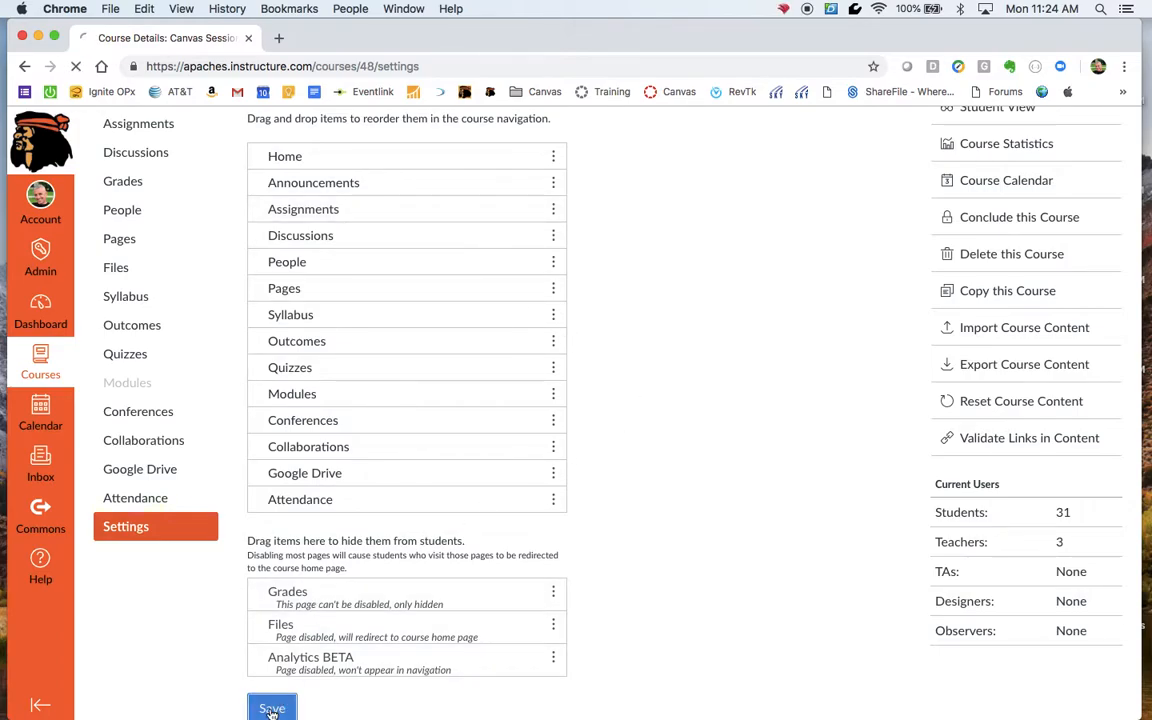
{"action": "left_click", "coordinate": [272, 708]}
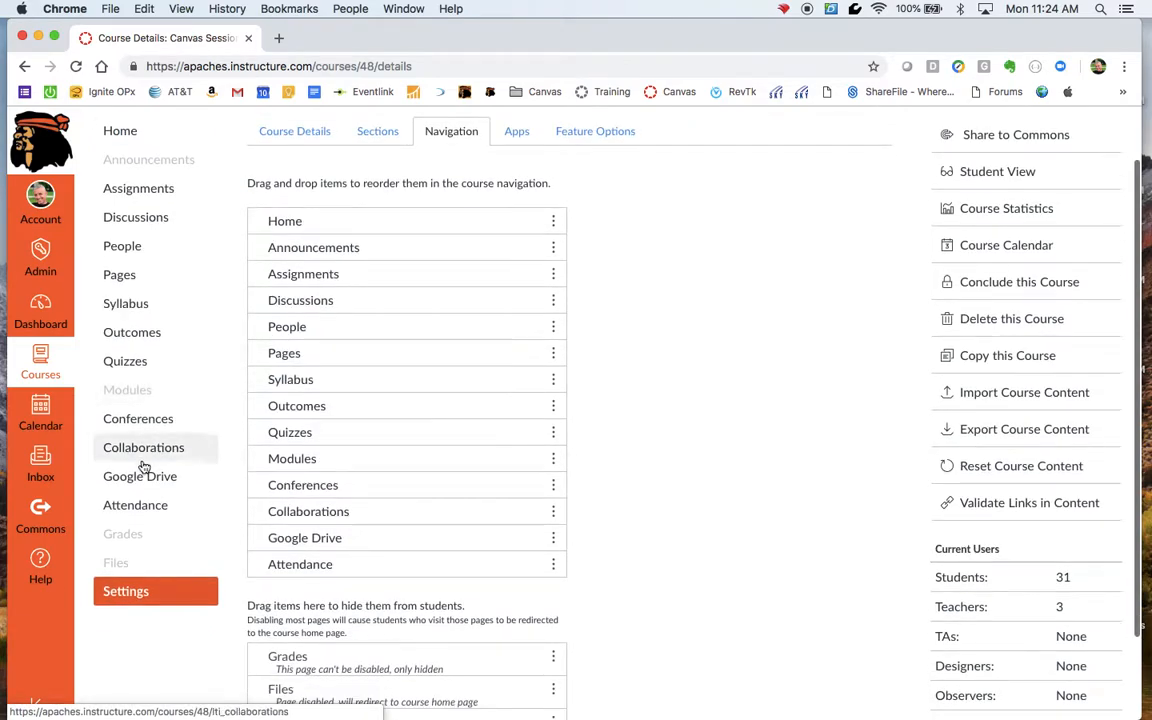
{"action": "mouse_move", "coordinate": [116, 380]}
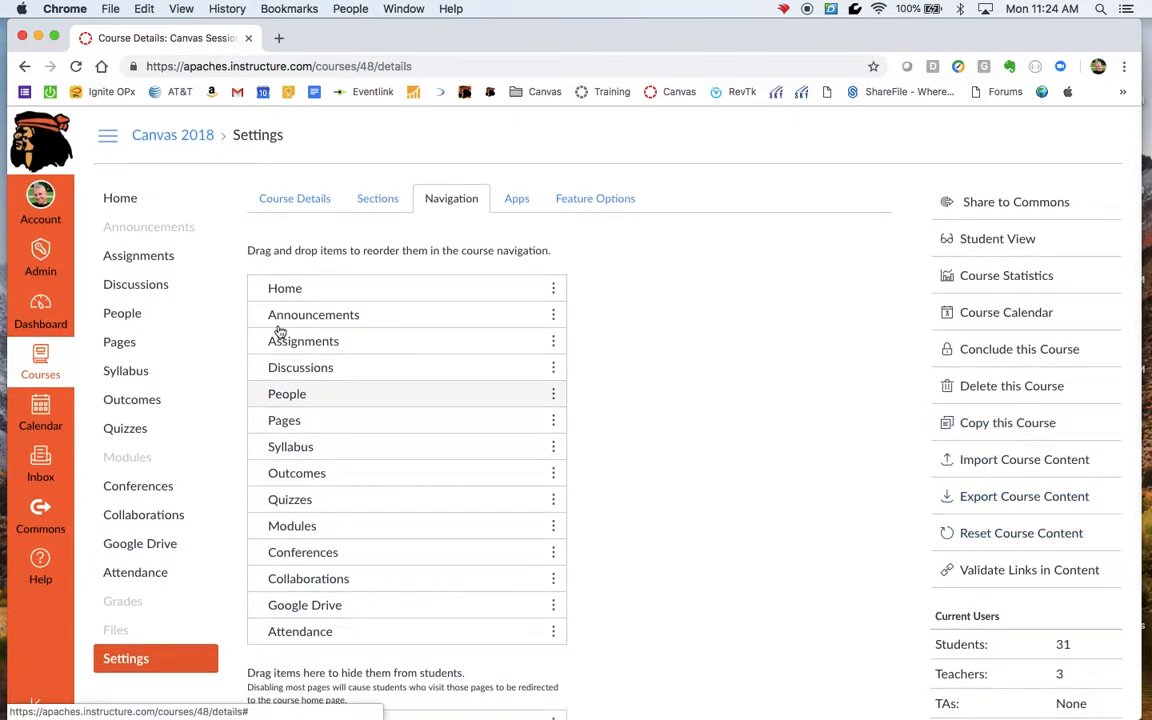
{"action": "left_click", "coordinate": [120, 198]}
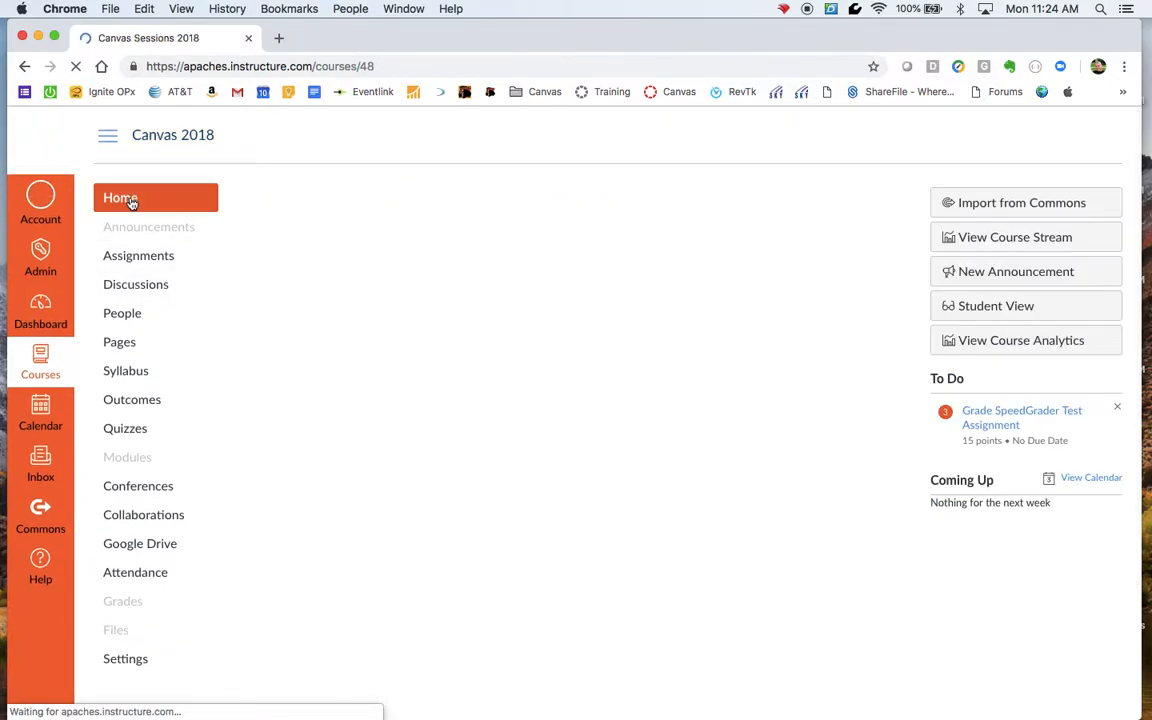
Switch to Student View so the course menu appears as a student sees it.
{"action": "left_click", "coordinate": [120, 198]}
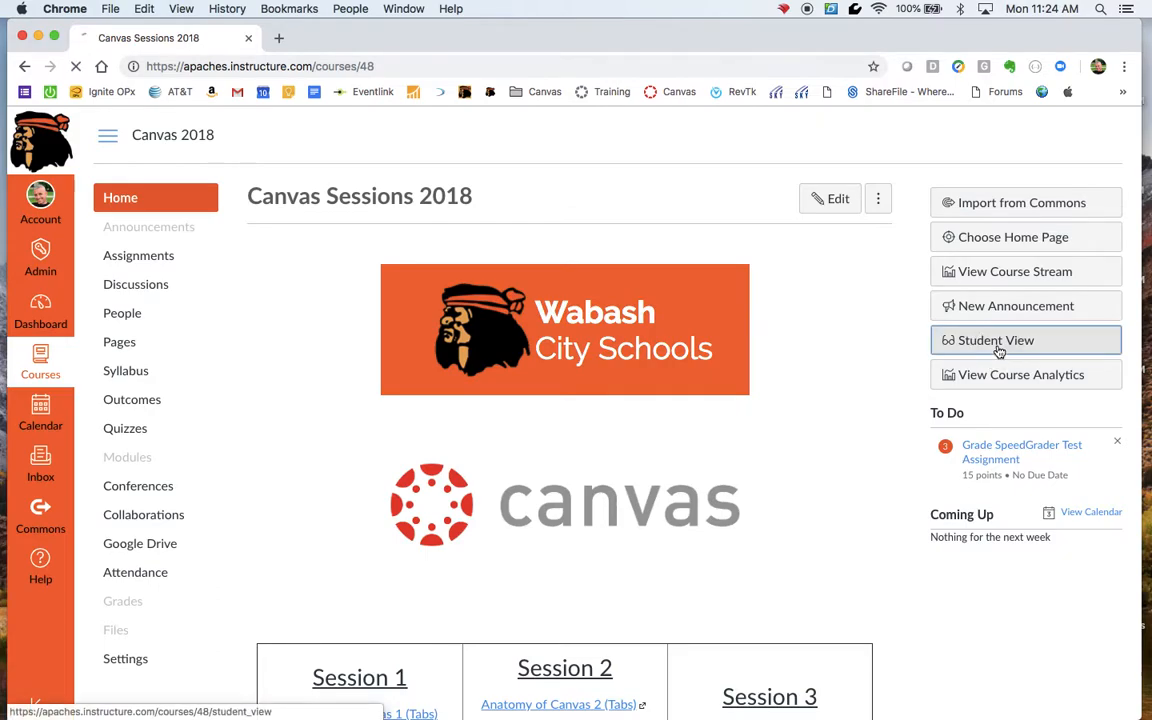
{"action": "left_click", "coordinate": [996, 340]}
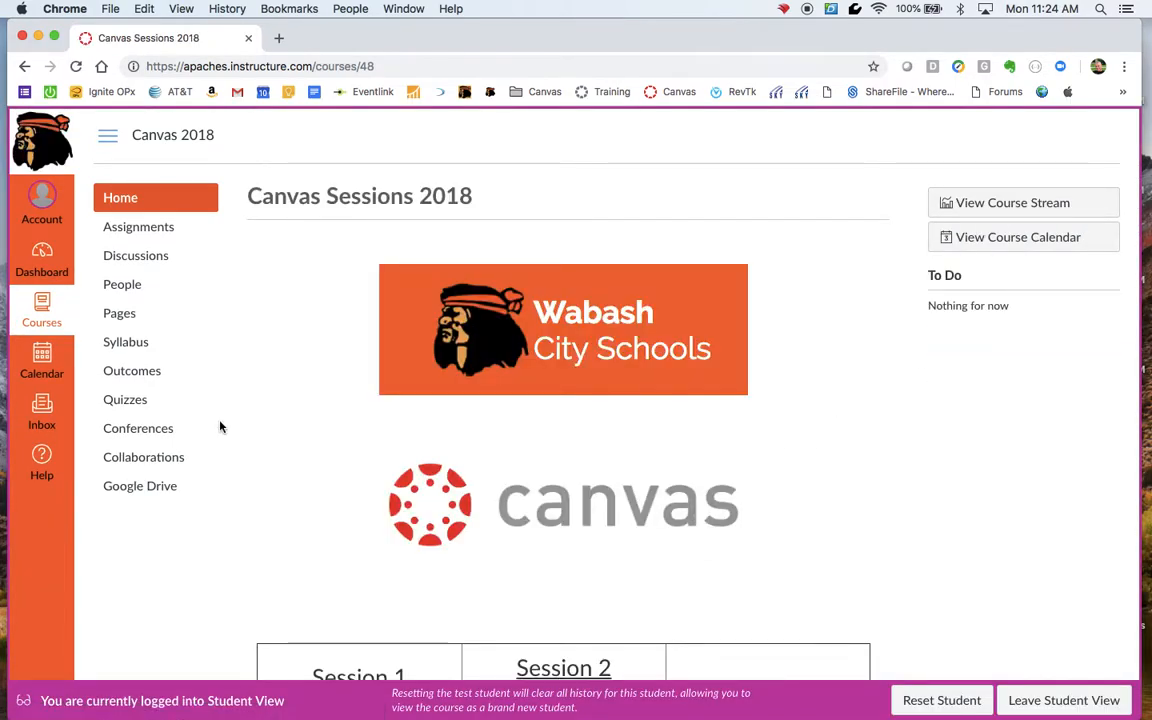
{"action": "mouse_move", "coordinate": [334, 476]}
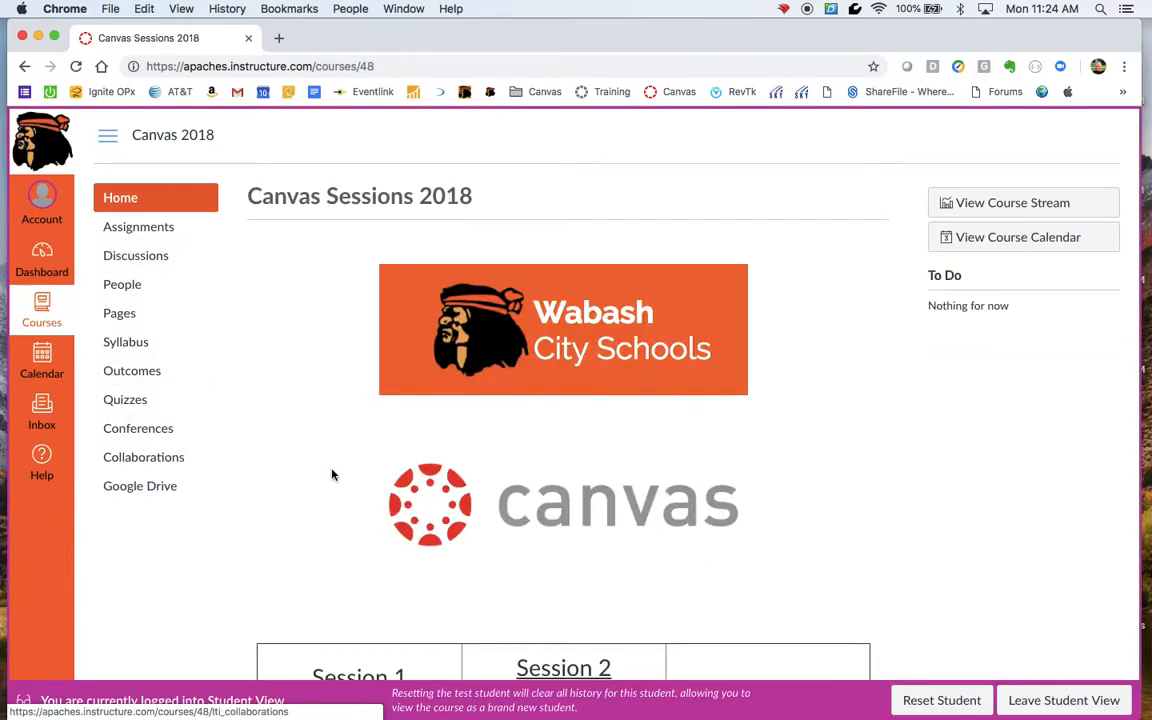
{"action": "mouse_move", "coordinate": [728, 480]}
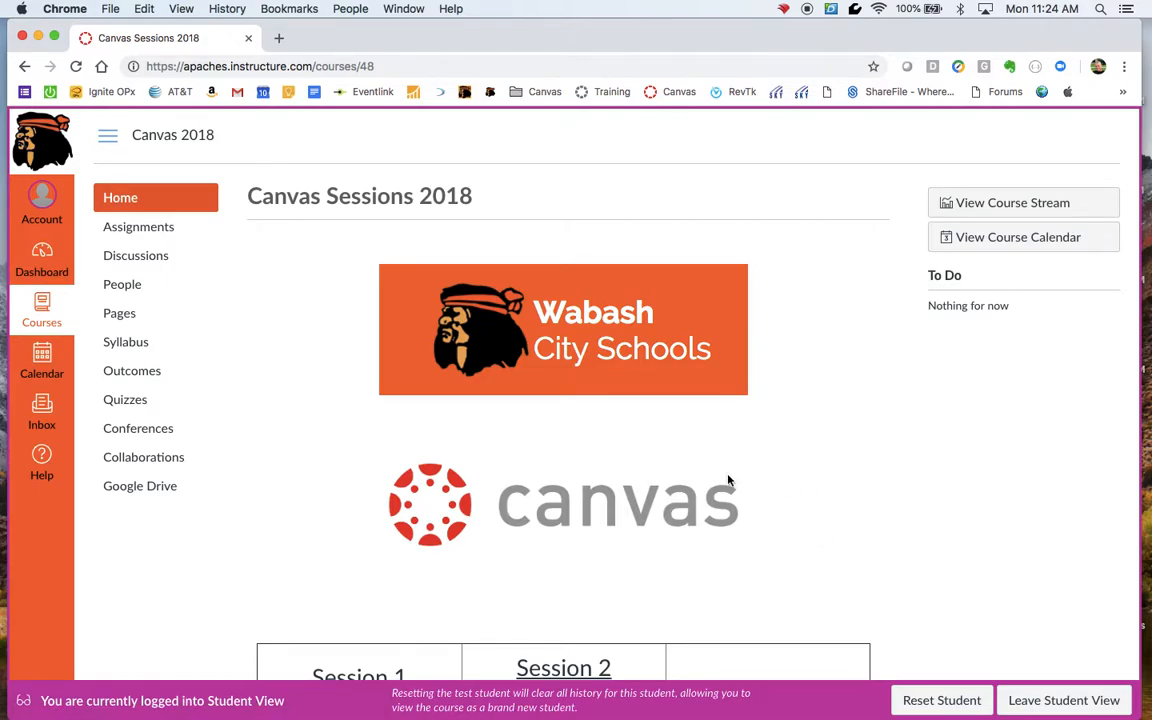
{"action": "mouse_move", "coordinate": [314, 364]}
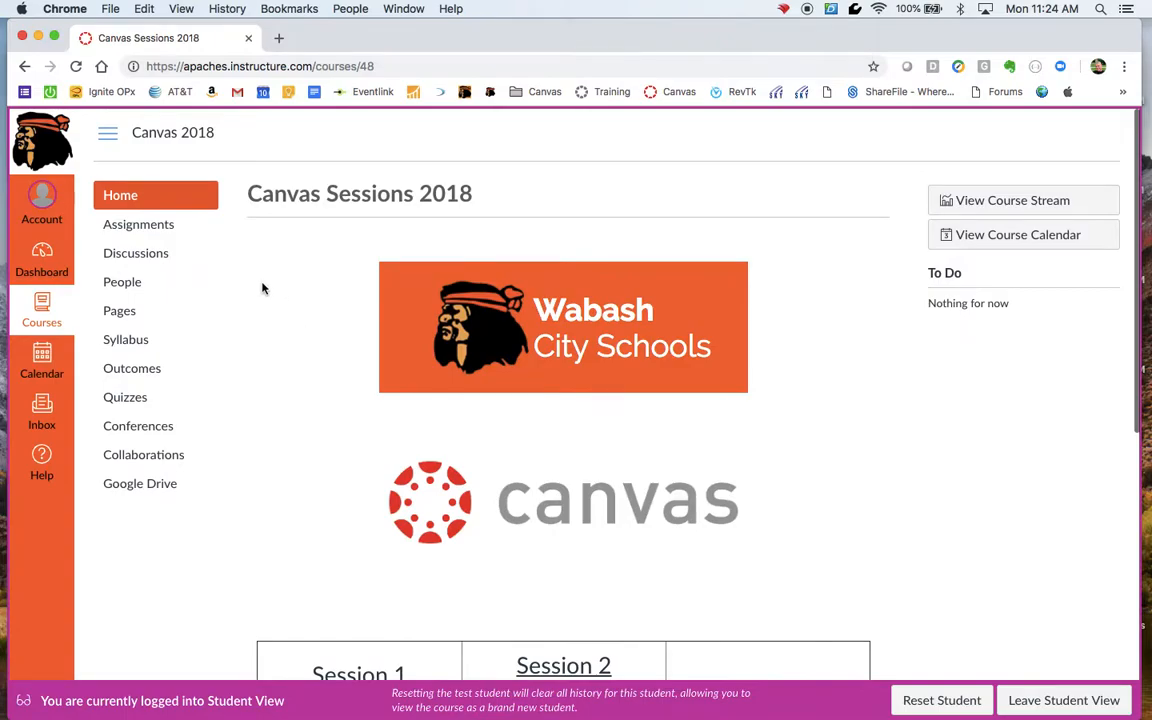
{"action": "mouse_move", "coordinate": [178, 236]}
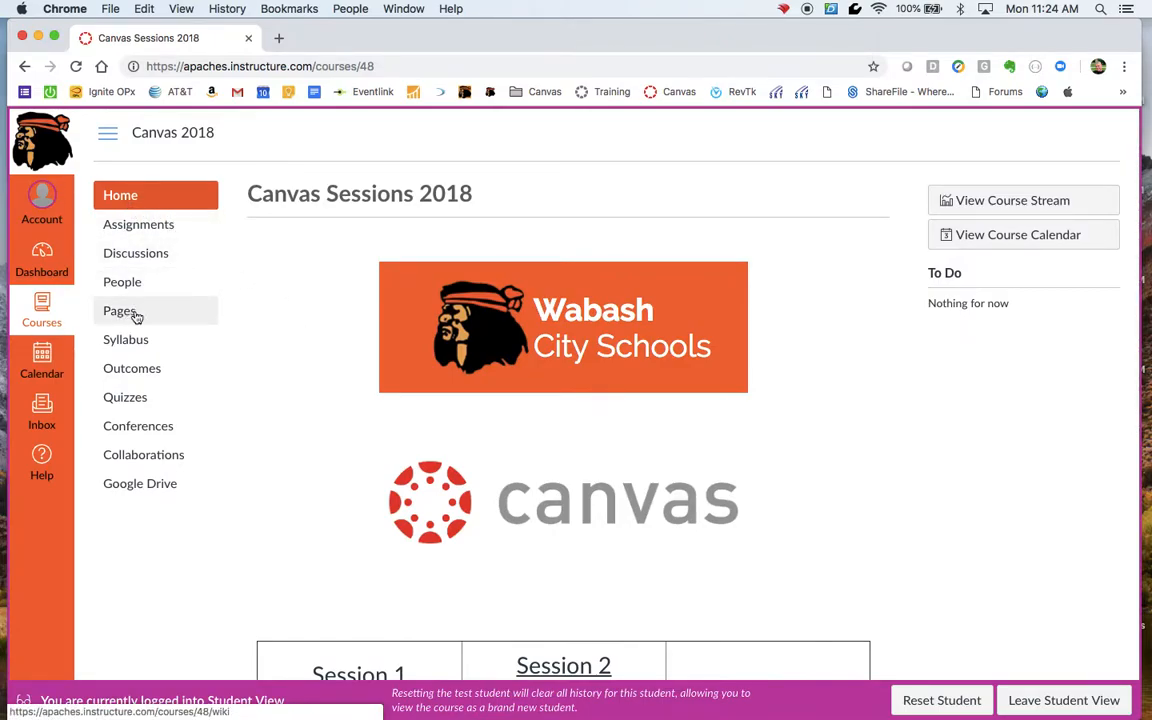
{"action": "mouse_move", "coordinate": [128, 316]}
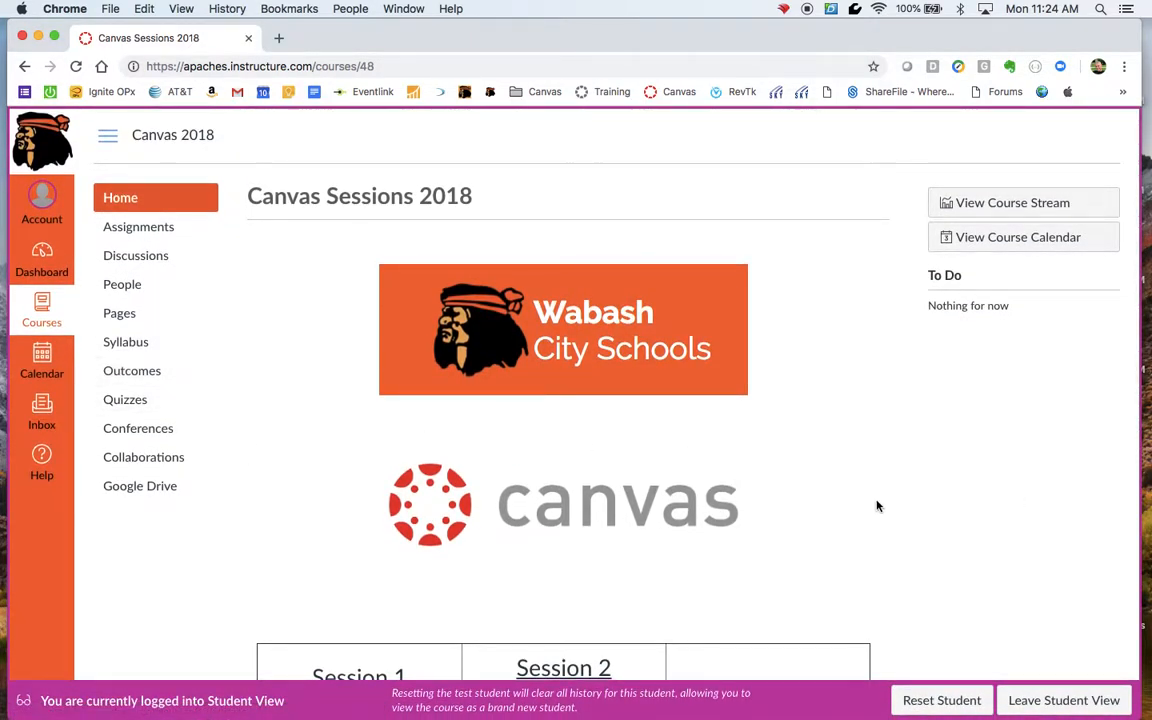
{"action": "mouse_move", "coordinate": [976, 584]}
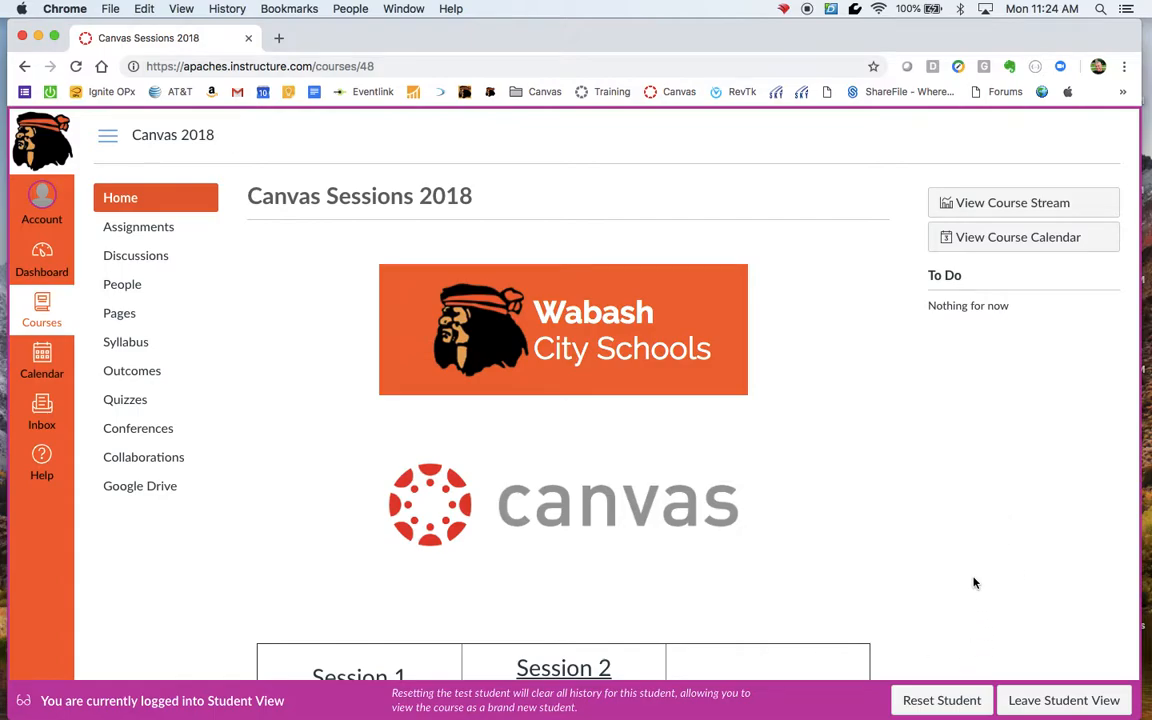